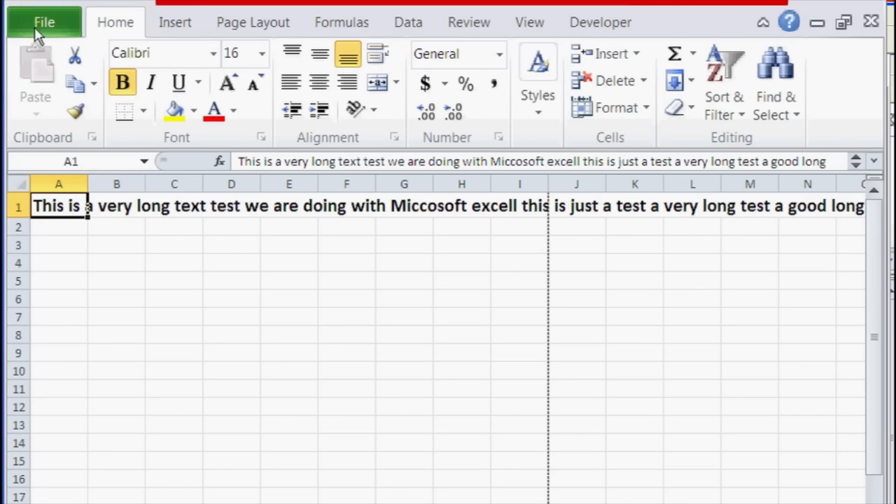
Preview the sheet's print layout, then open Format Cells for cell A1.
left_click(43, 22)
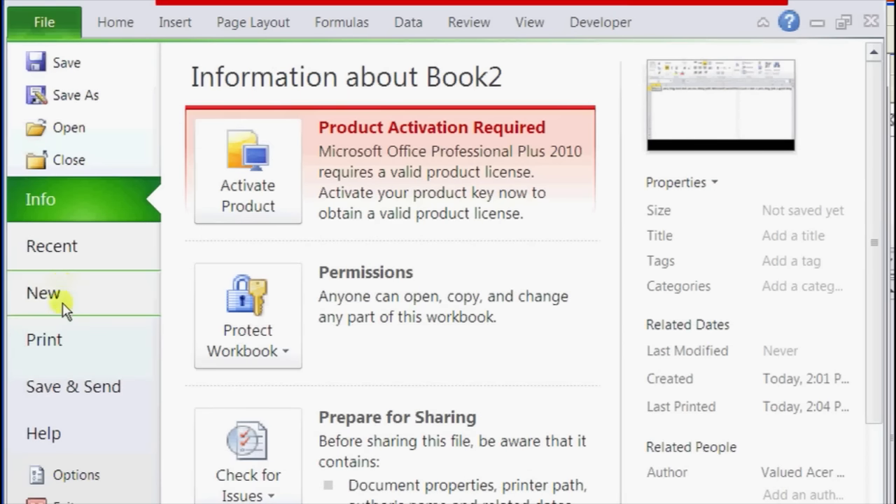
left_click(43, 339)
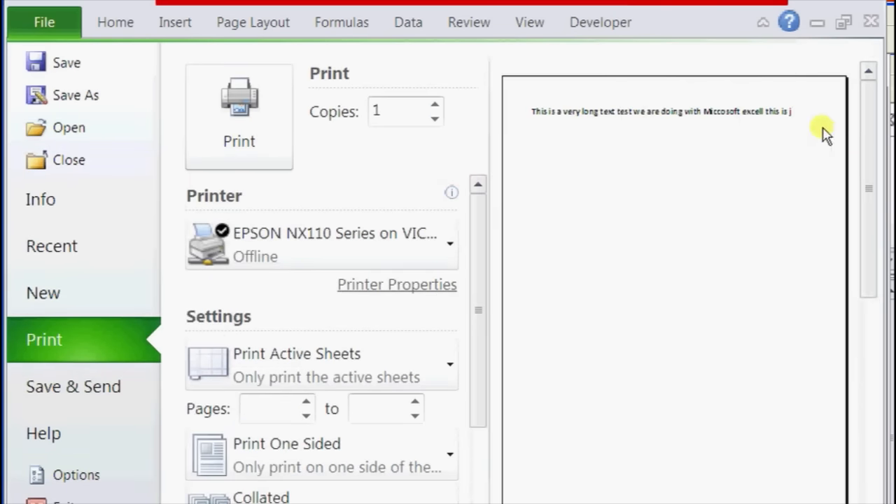
mouse_move(341, 22)
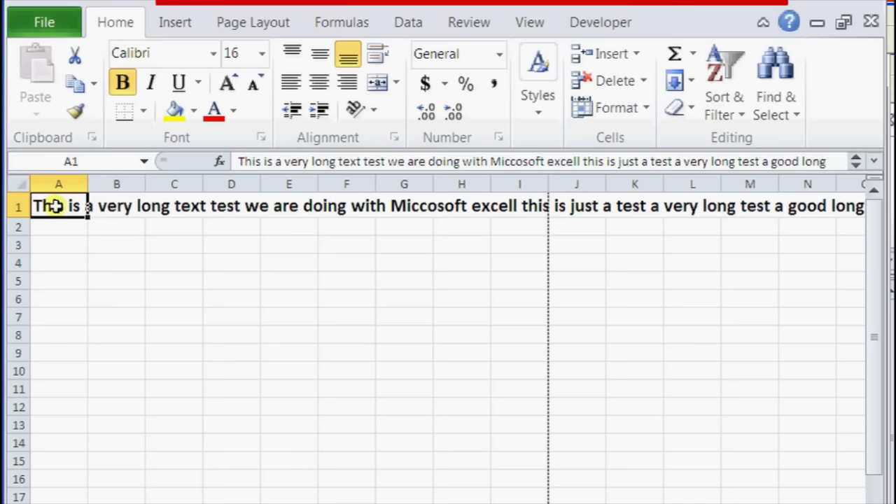
right_click(58, 205)
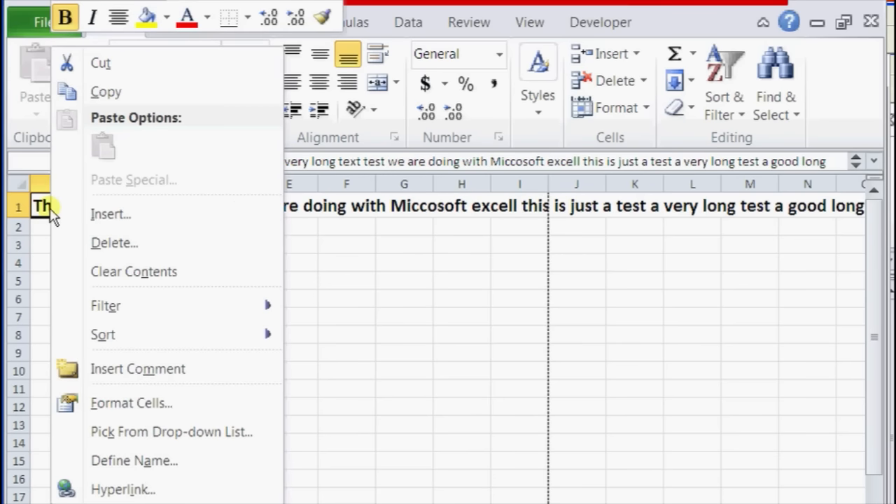
mouse_move(154, 369)
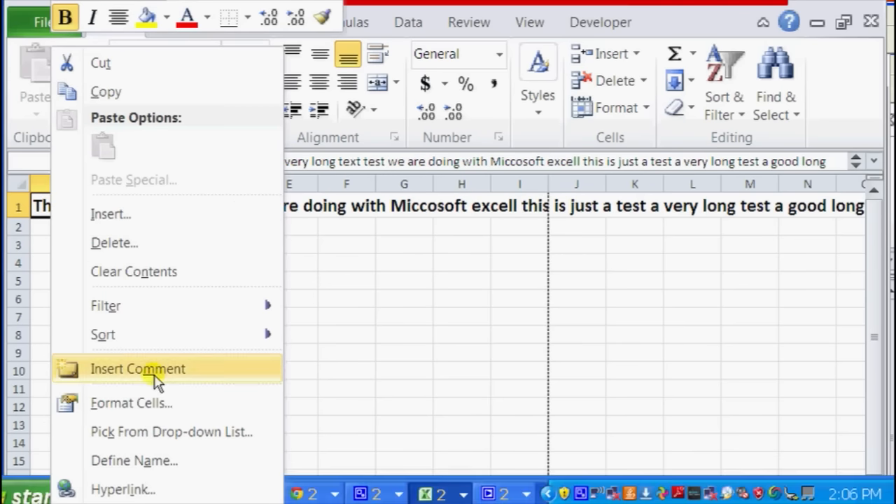
mouse_move(161, 402)
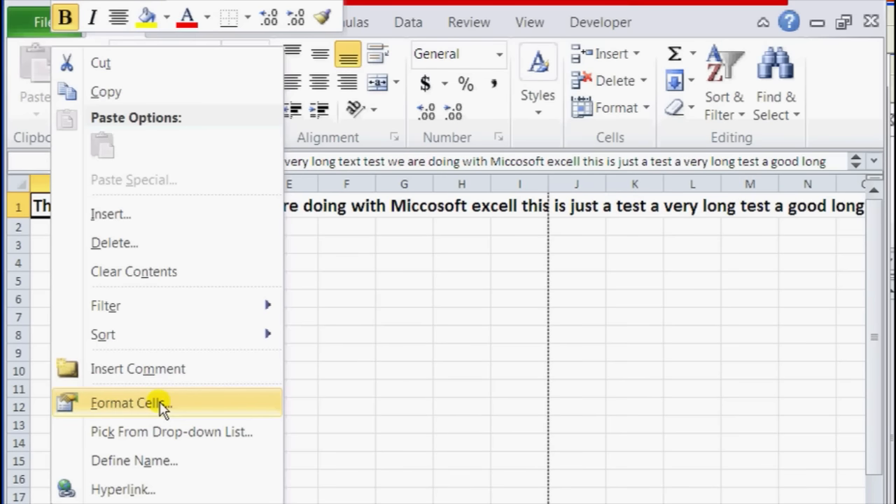
left_click(127, 402)
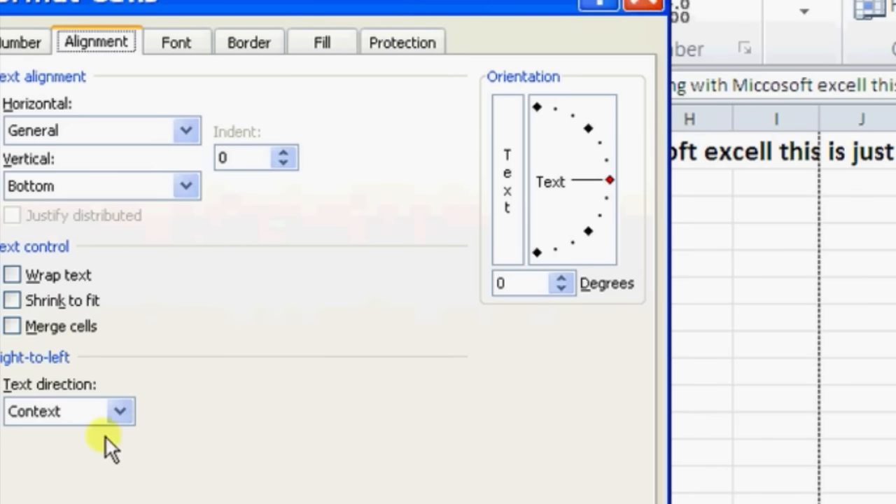
mouse_move(12, 274)
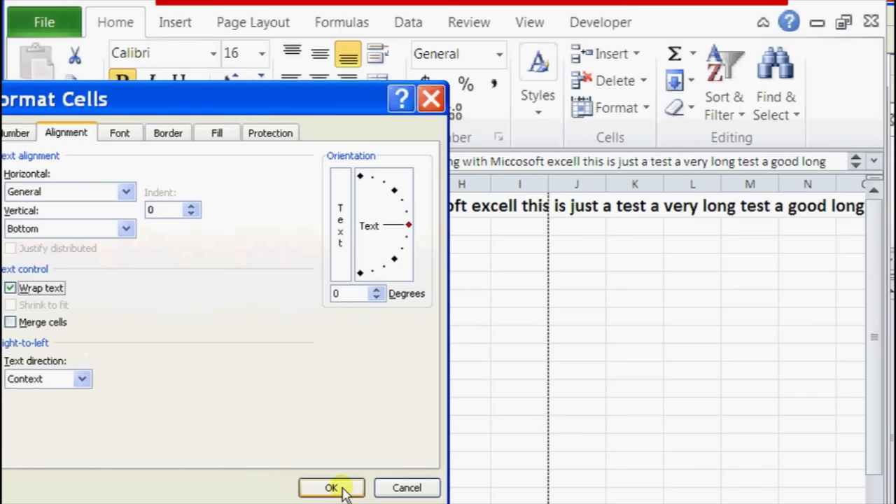
Turn on Wrap text for cell A1's long sentence and confirm.
left_click(331, 488)
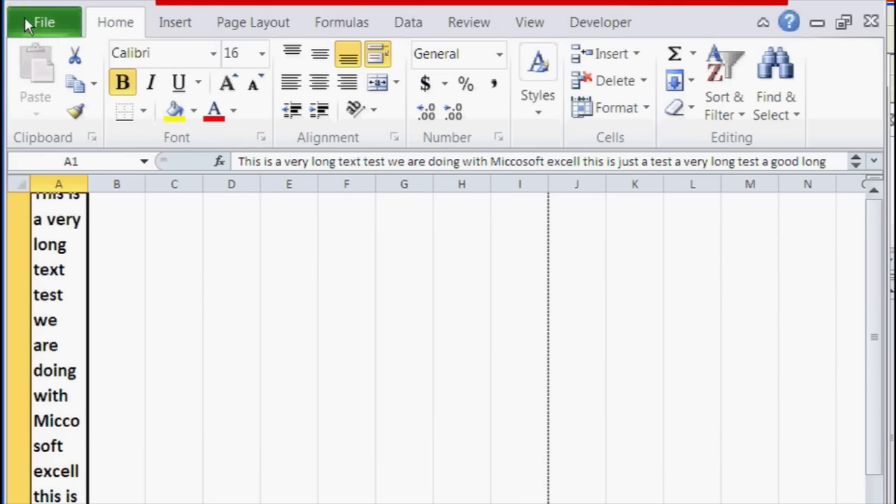
mouse_move(38, 25)
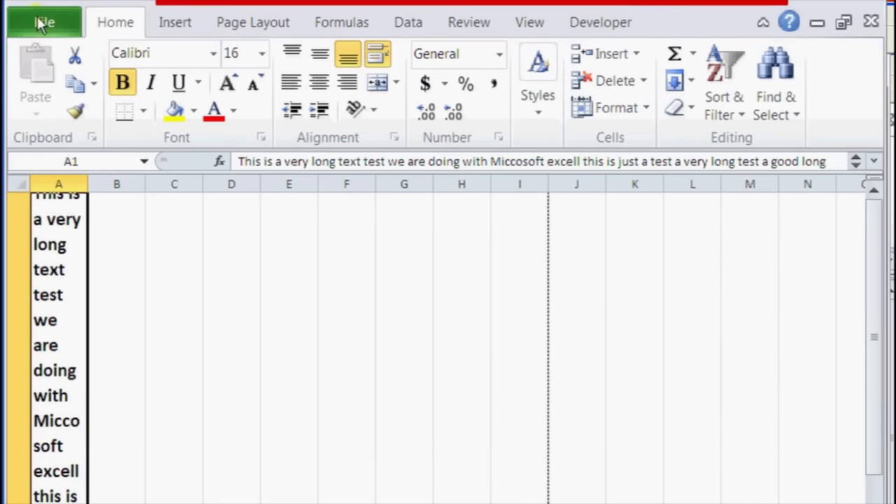
Preview the wrapped text's printout, widen column A to about 80, and reopen File.
left_click(43, 22)
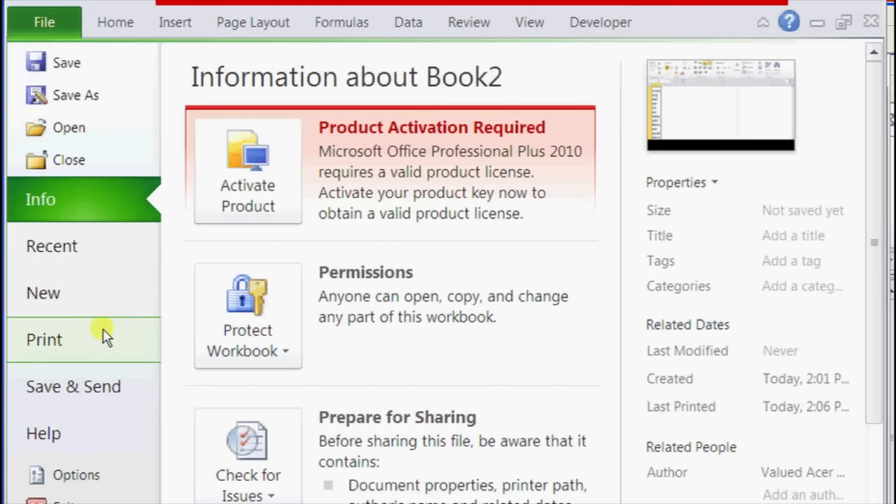
left_click(43, 340)
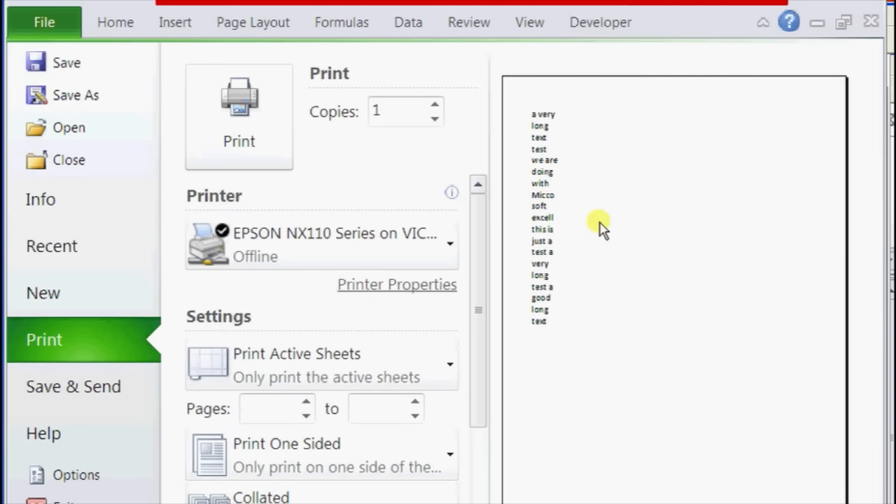
mouse_move(566, 123)
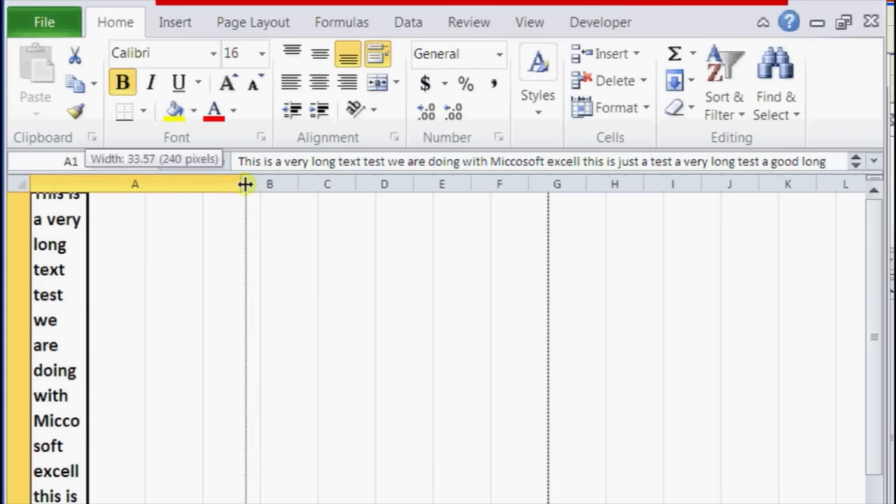
left_click_drag(245, 184, 529, 184)
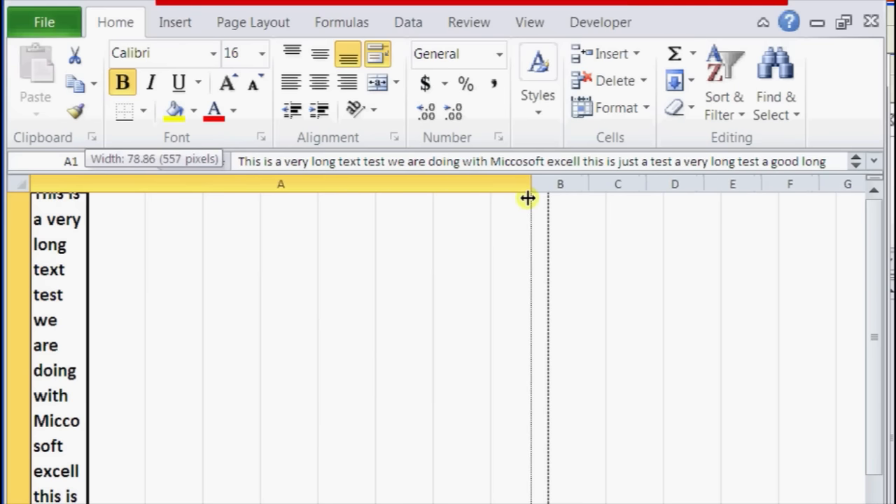
left_click_drag(528, 197, 538, 195)
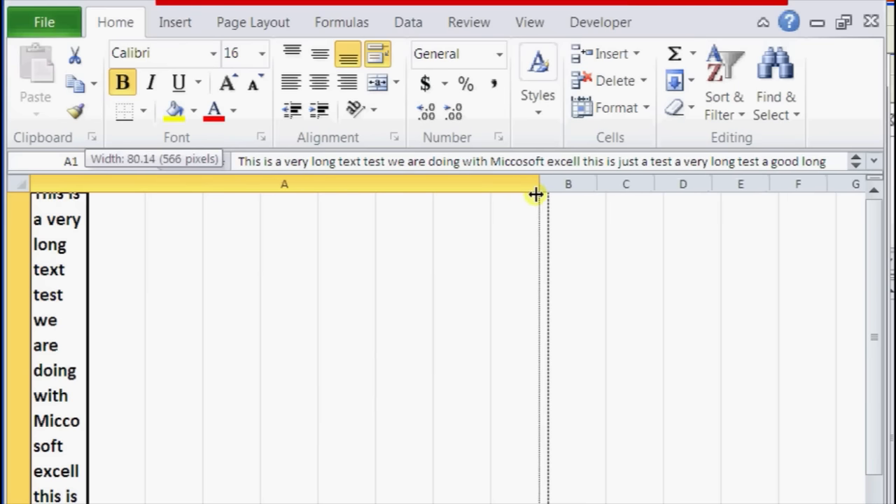
left_click(44, 21)
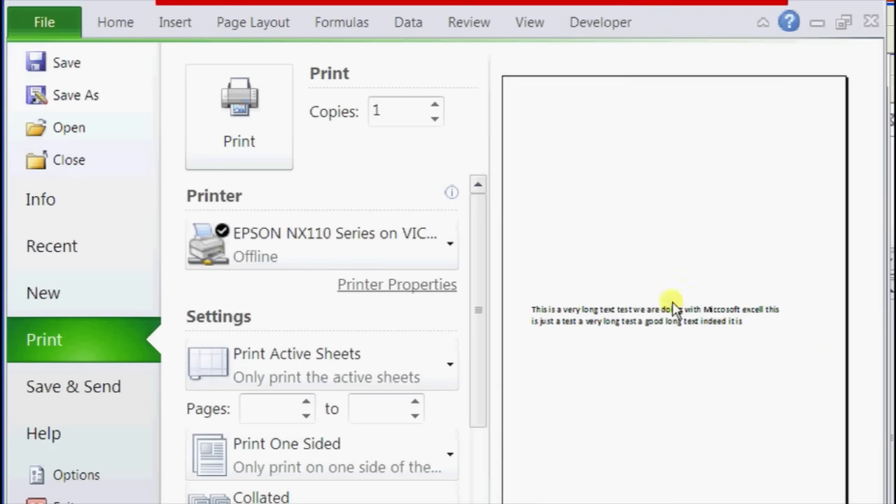
mouse_move(617, 468)
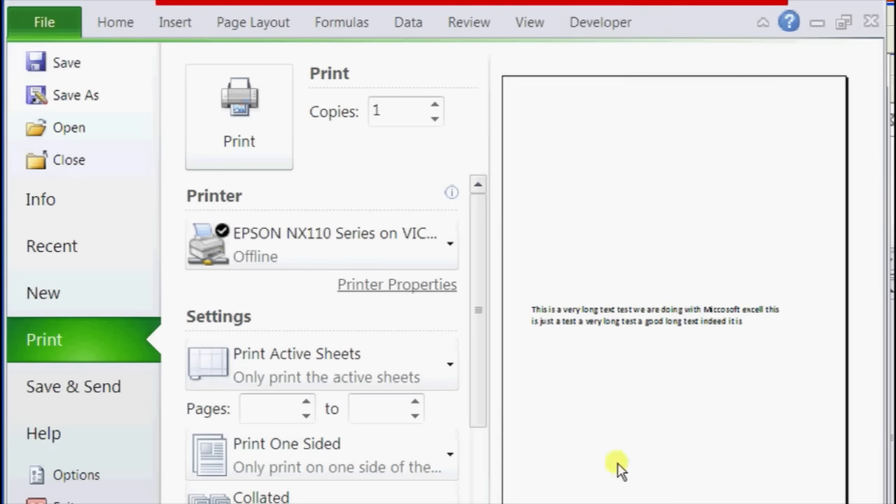